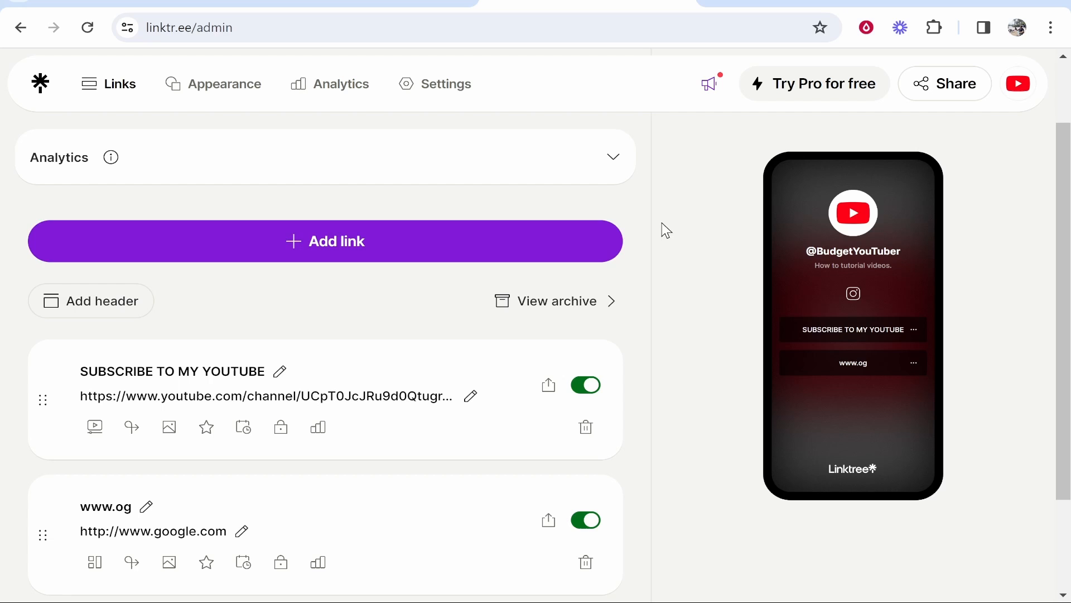
mouse_move(570, 212)
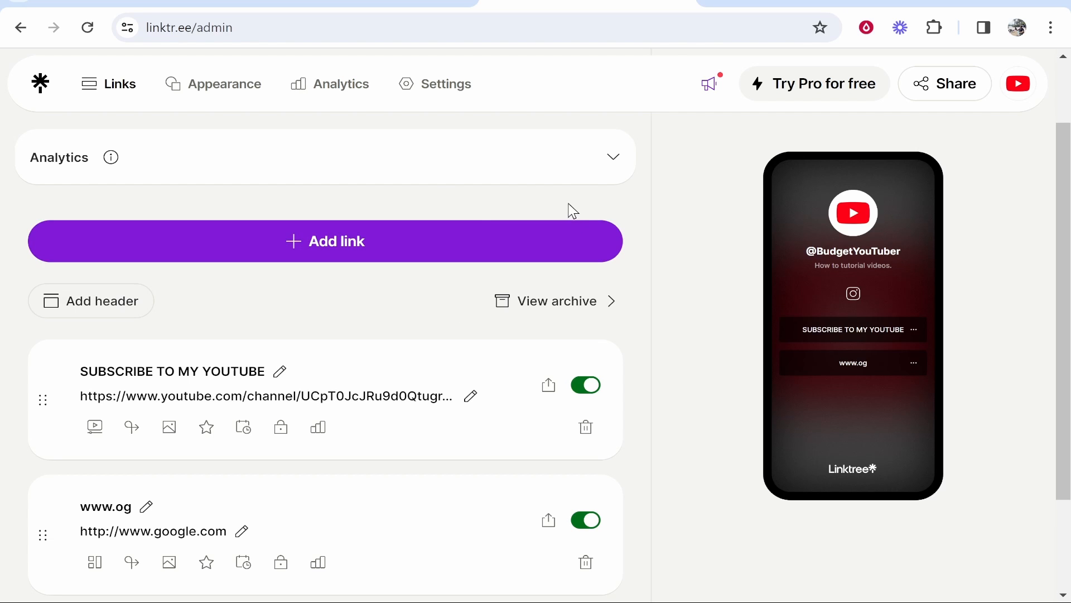
mouse_move(944, 65)
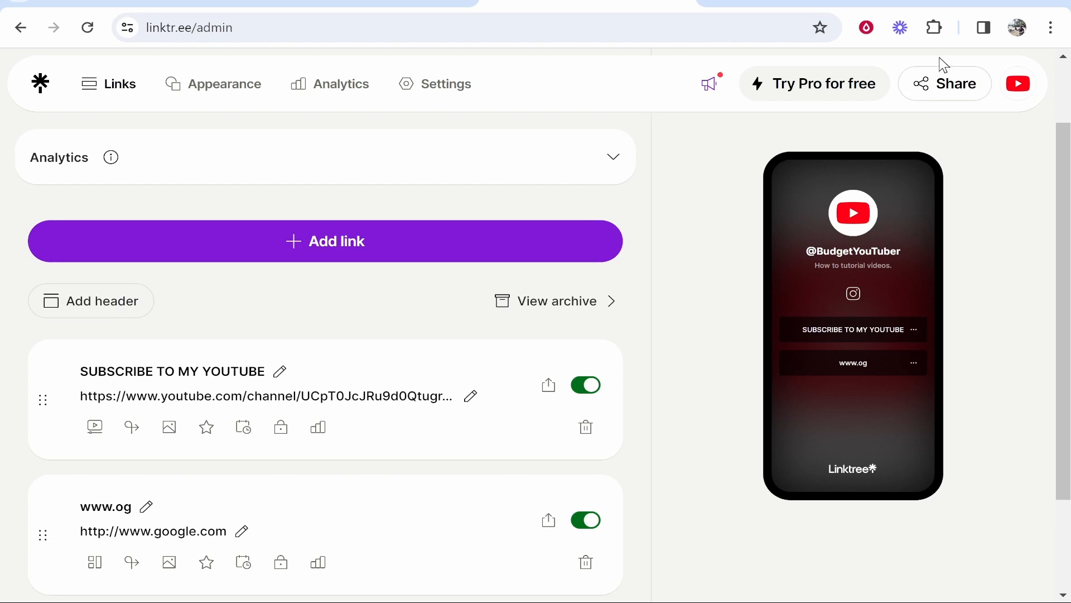
Bring up the Share your Linktree panel from the admin page.
click(945, 83)
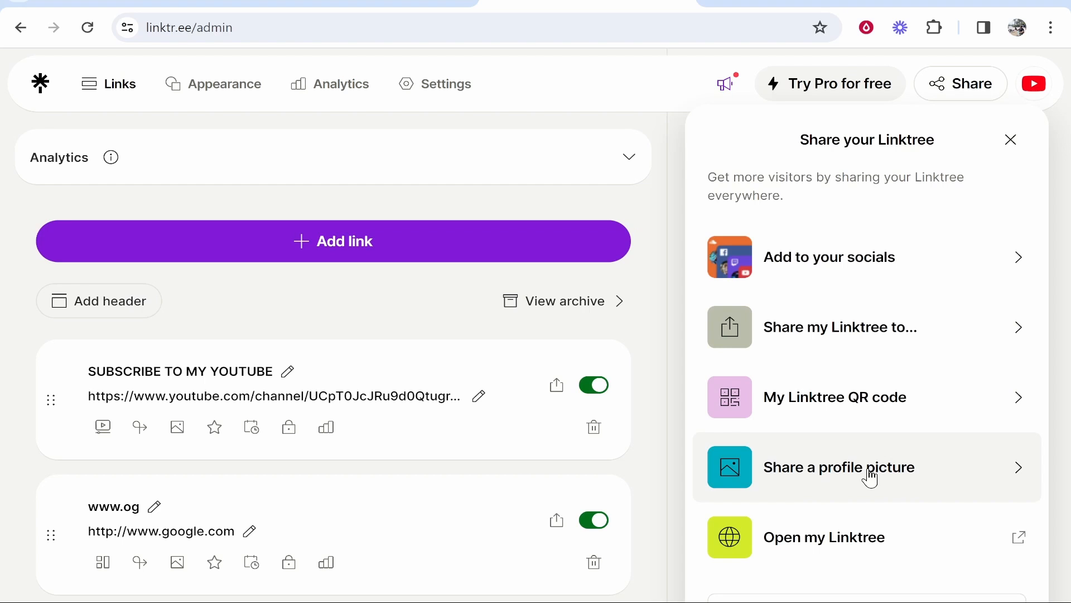
mouse_move(789, 536)
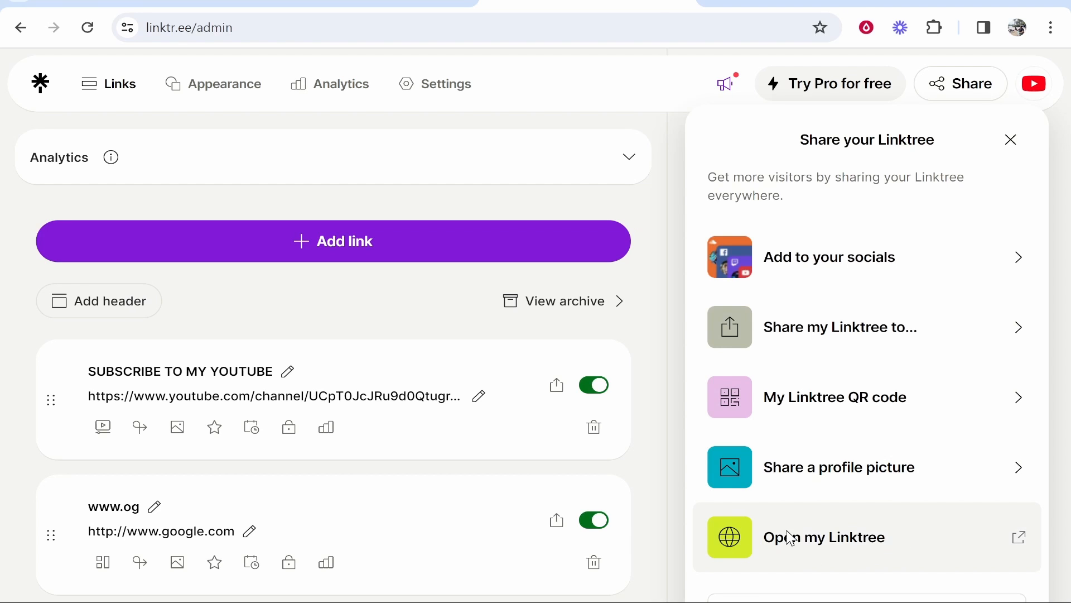
click(824, 537)
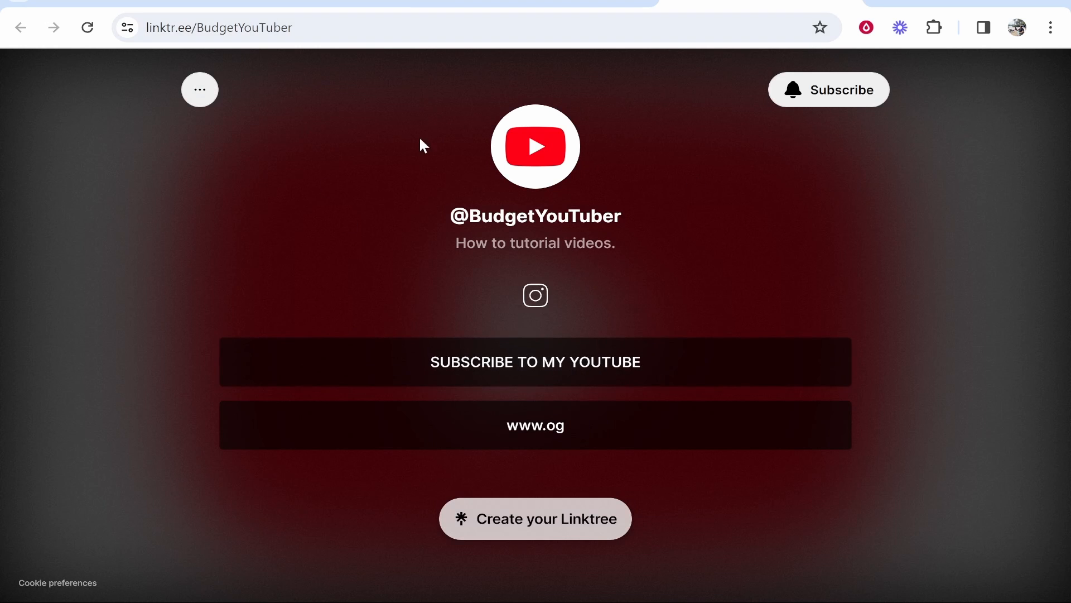
click(219, 28)
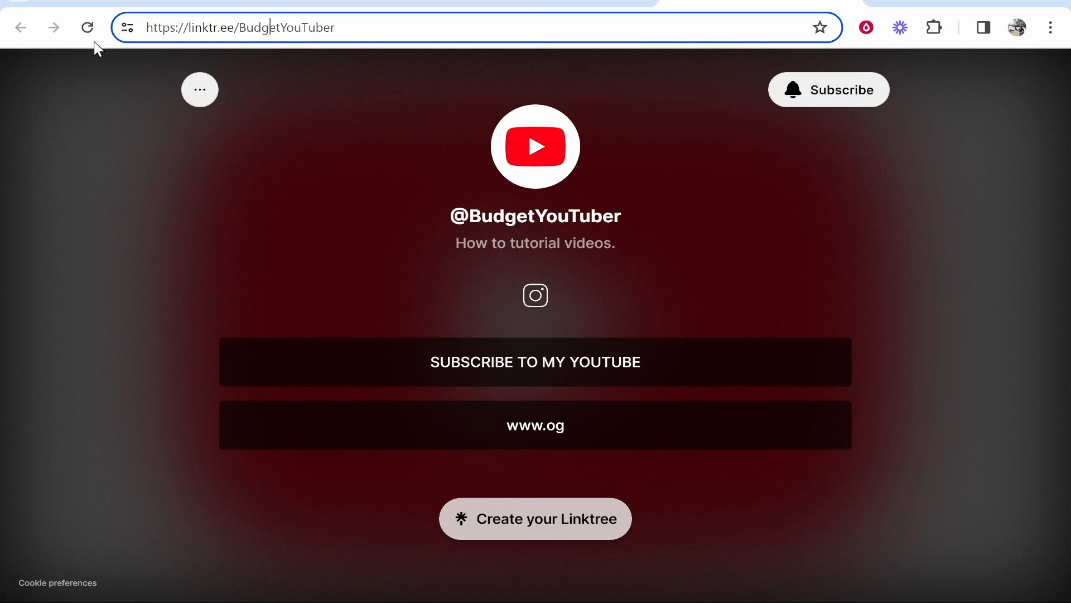
mouse_move(102, 63)
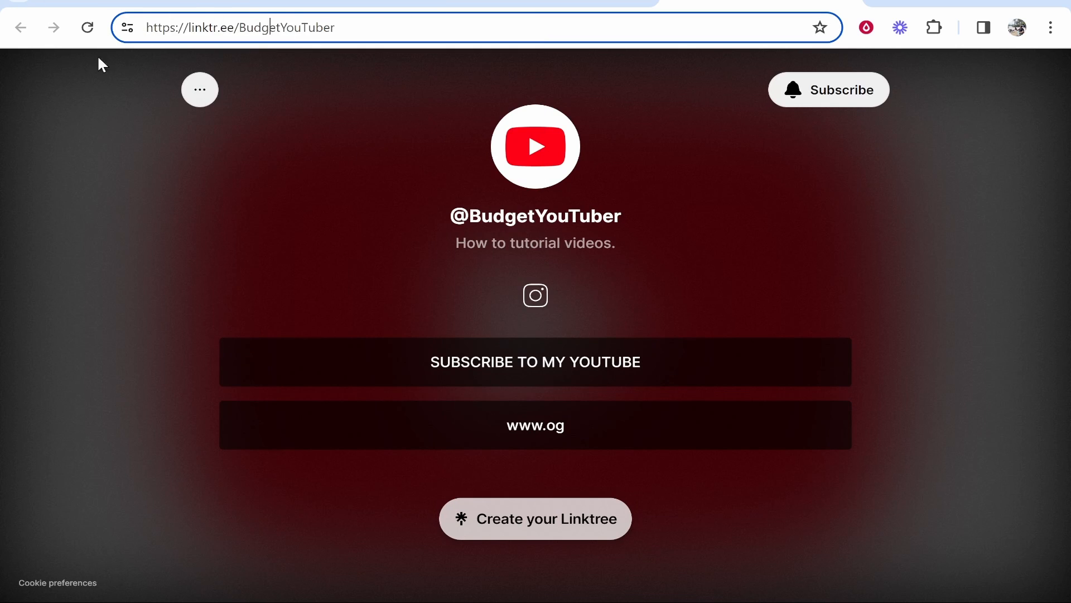
Go to the Webteach channel page via the account menu and enter Customize channel.
click(535, 361)
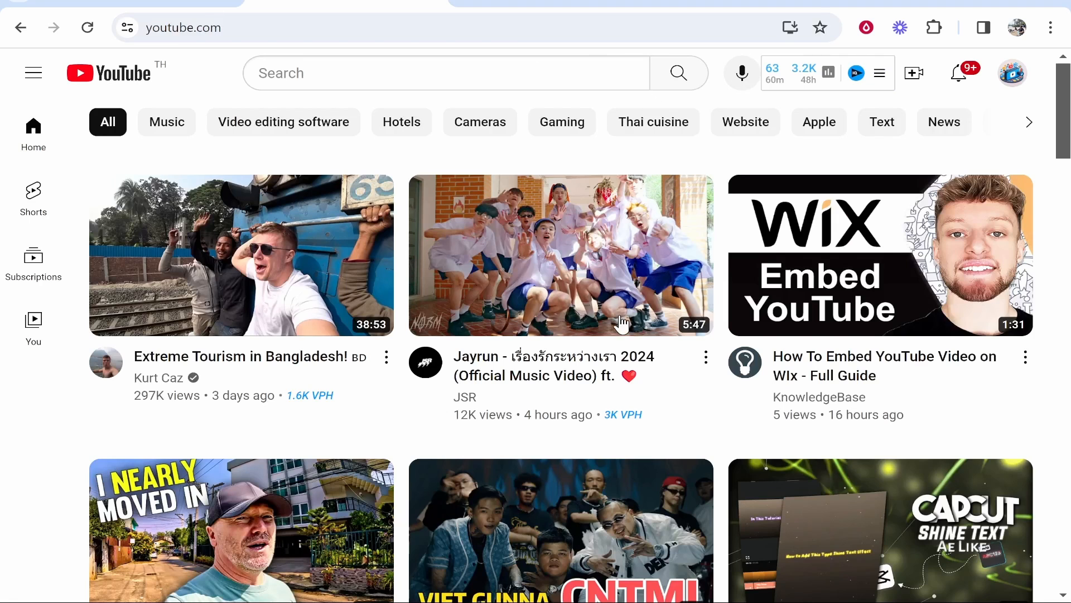
mouse_move(1047, 77)
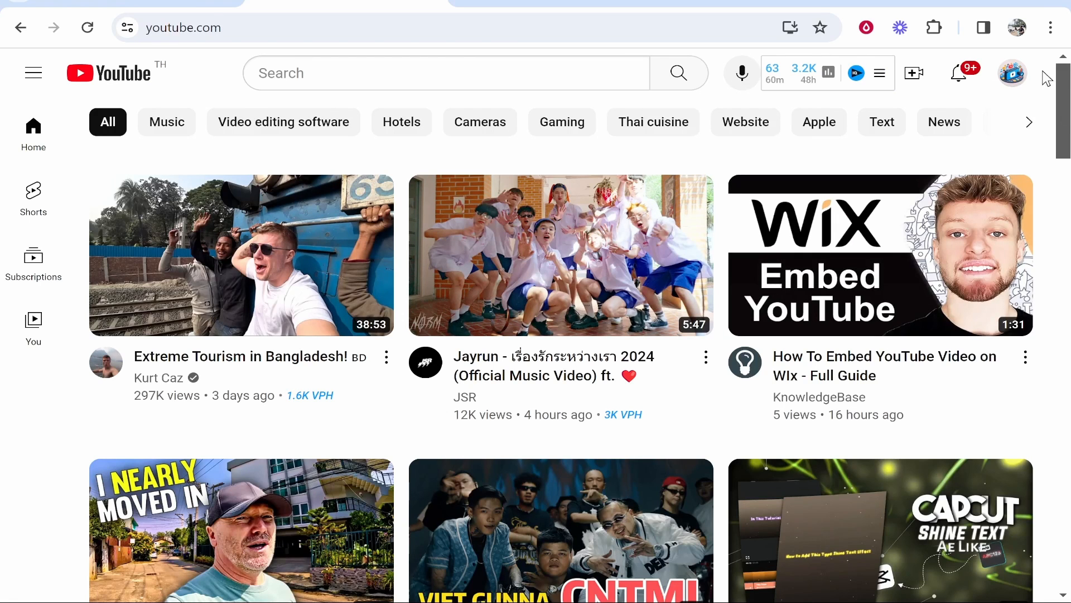
click(1014, 74)
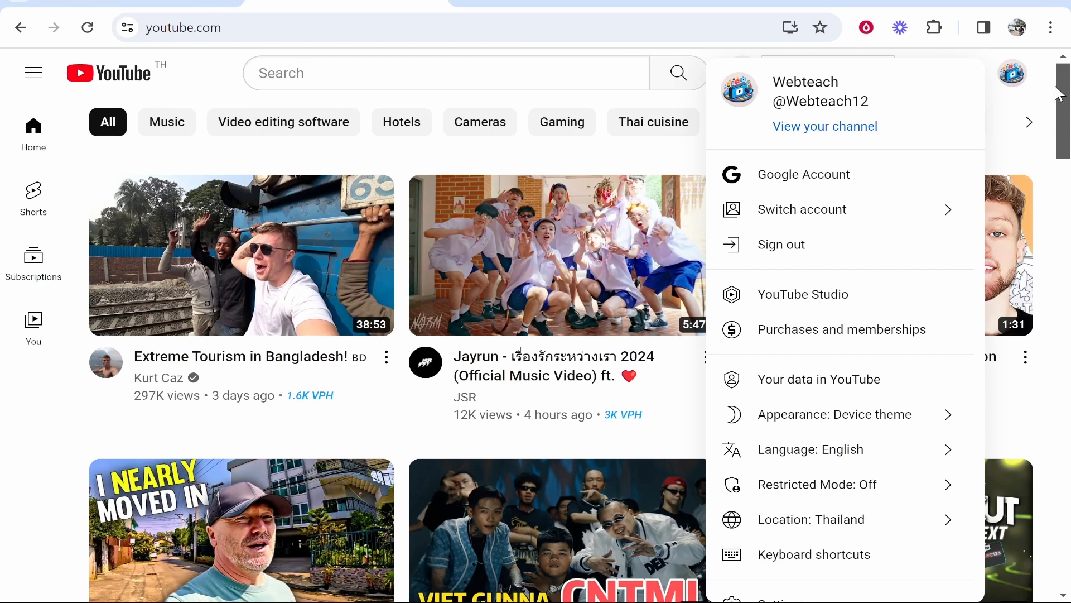
click(823, 127)
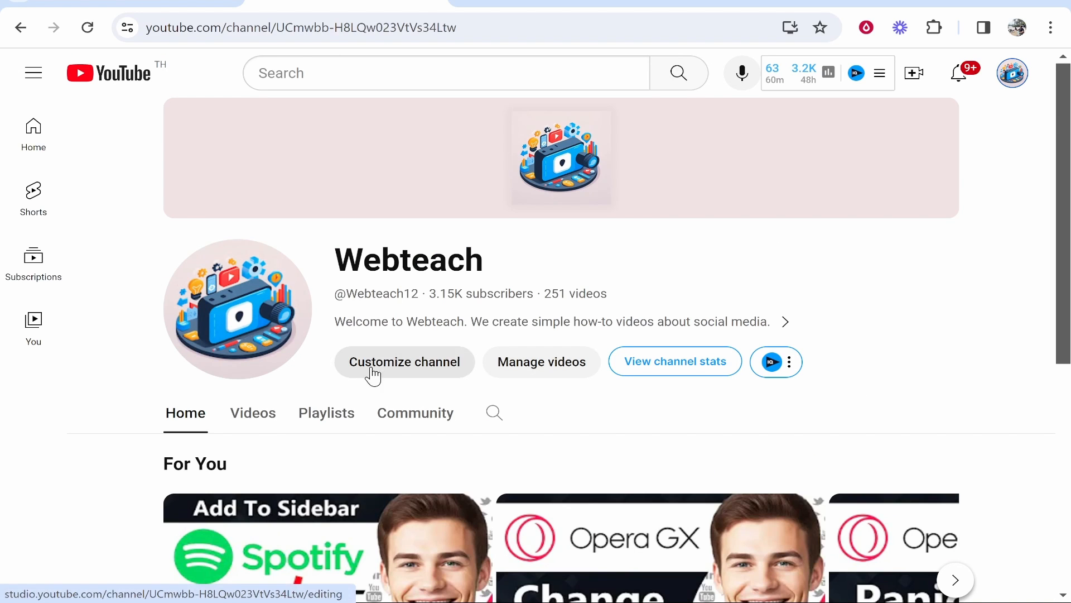
click(404, 362)
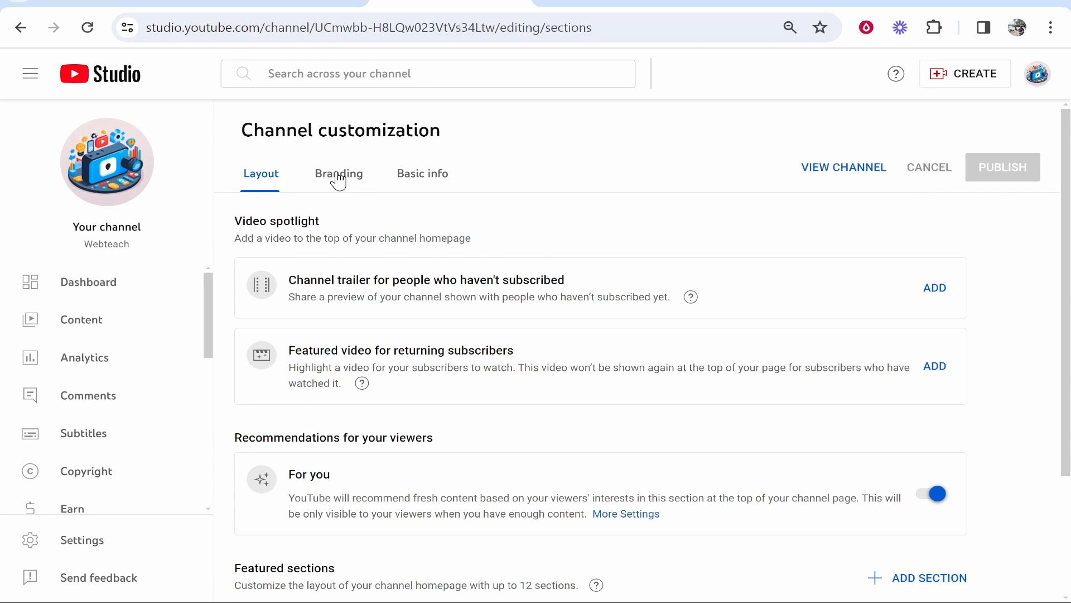
Add an empty link entry under Links in the Basic info settings.
click(422, 173)
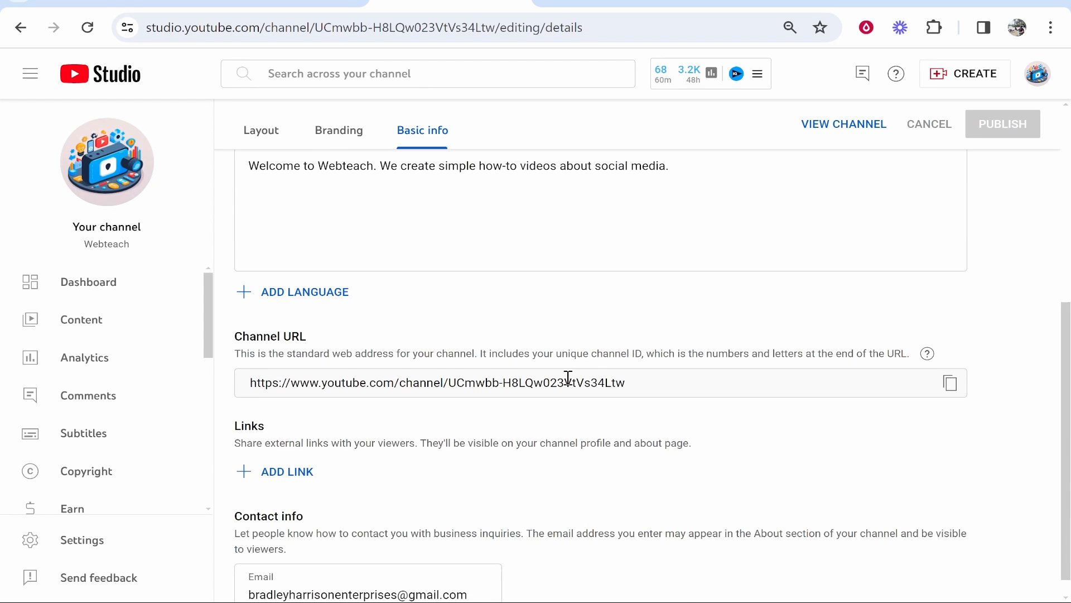
scroll(down, 3)
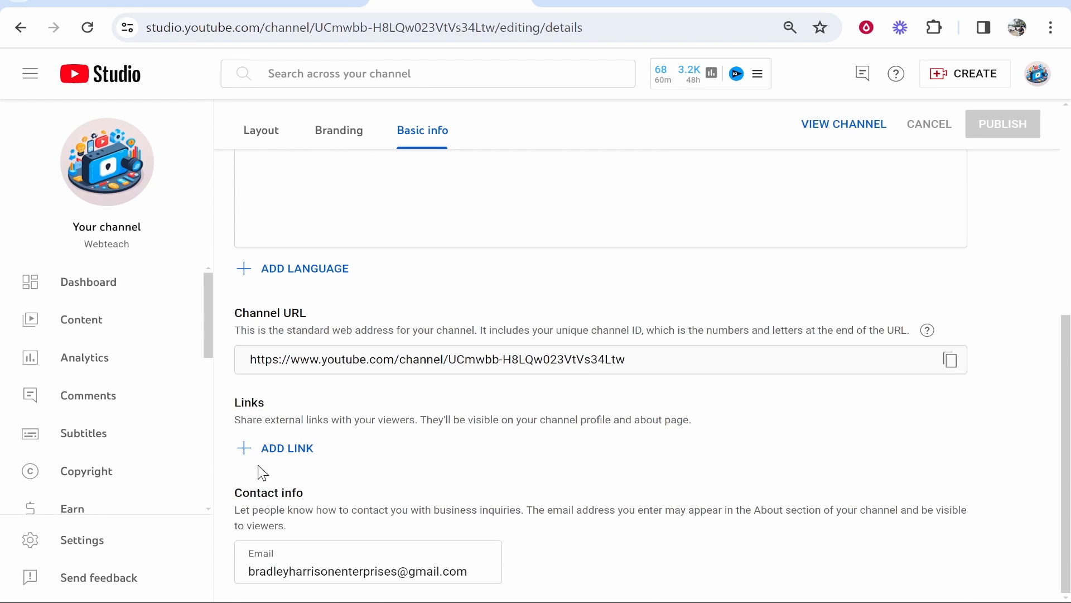
click(287, 447)
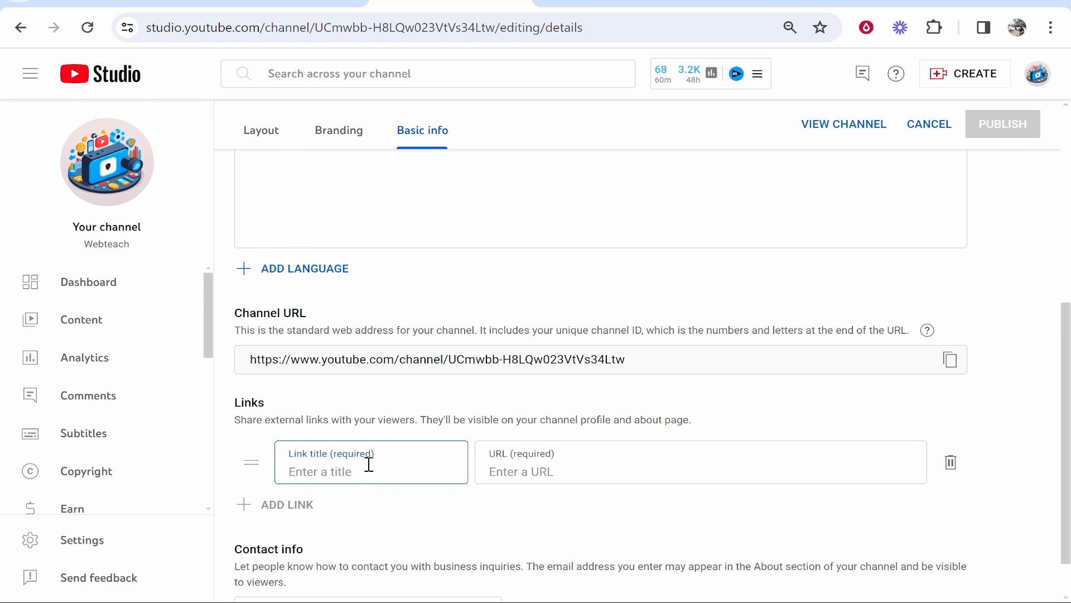
text(Mt)
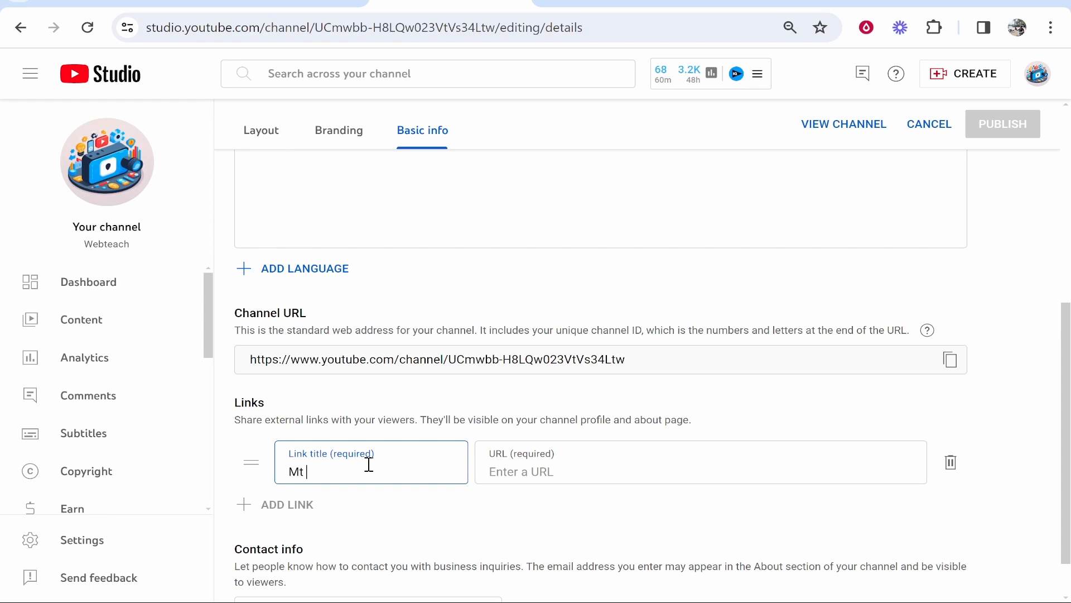
text(https://linktr.ee/BudgetYouTuber)
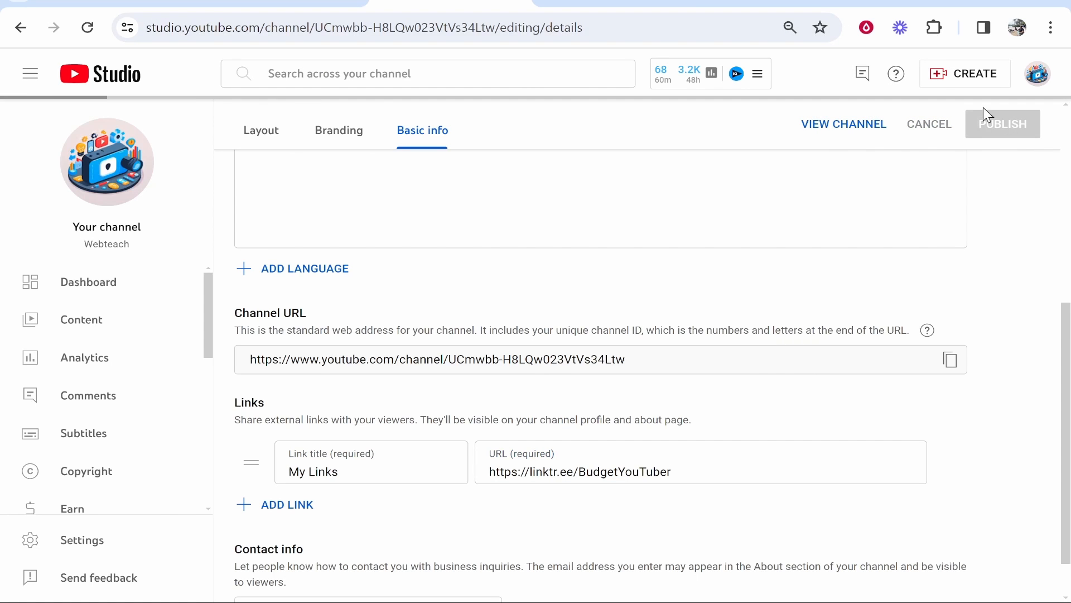
click(844, 124)
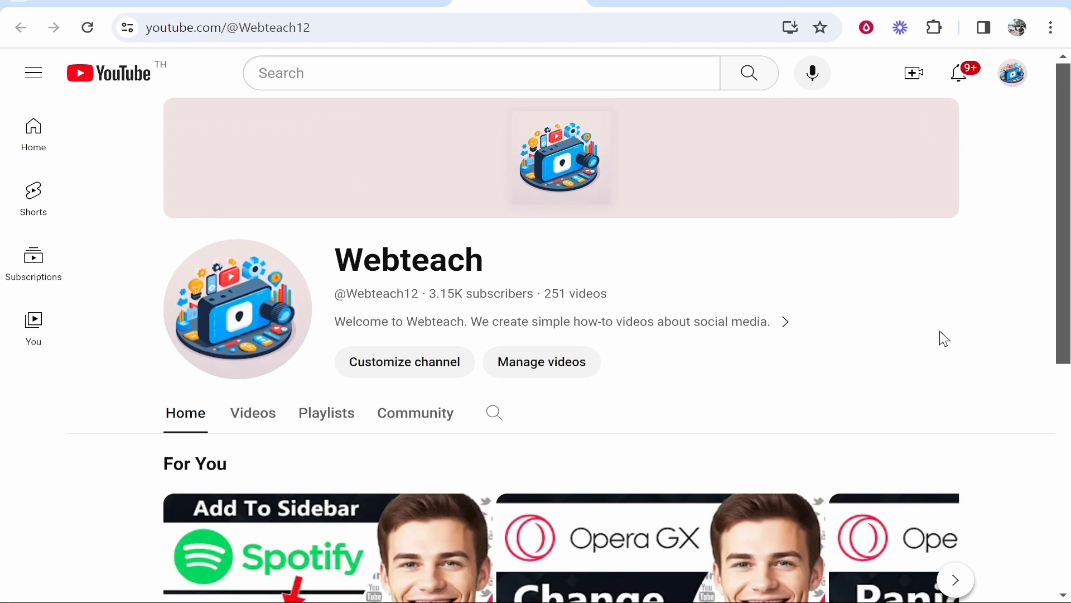
Reload the Webteach channel page so the linktr.ee/BudgetYouTuber link shows under the description.
click(87, 27)
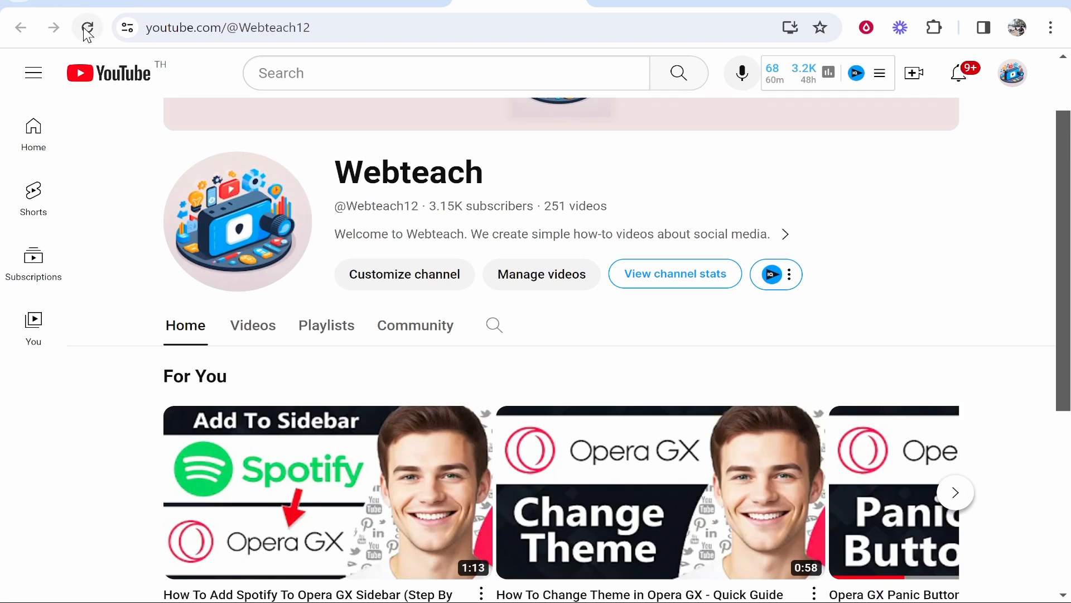
click(87, 27)
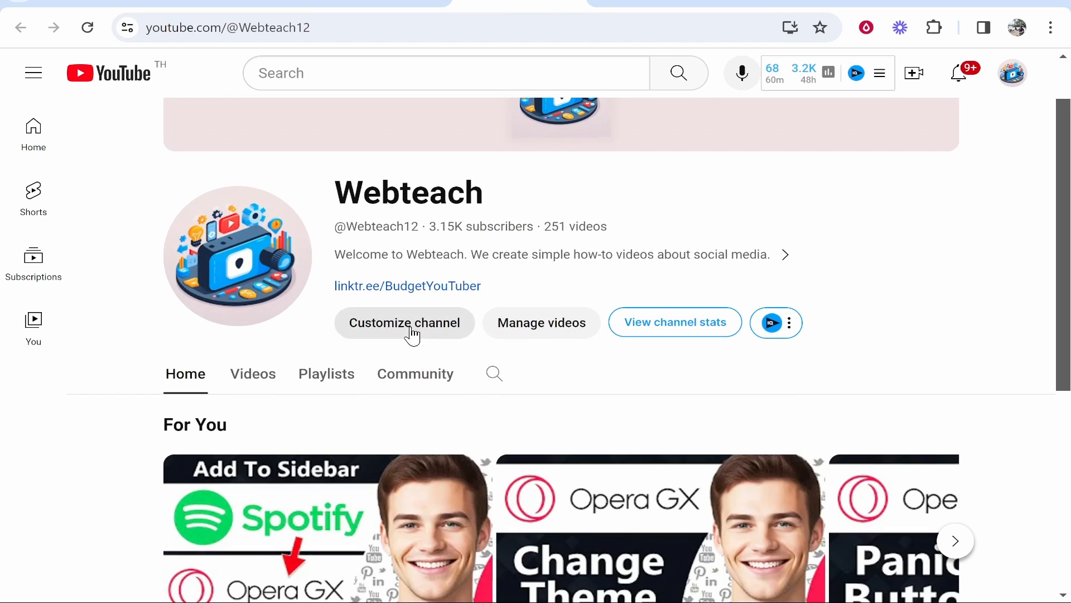
scroll(up, 3)
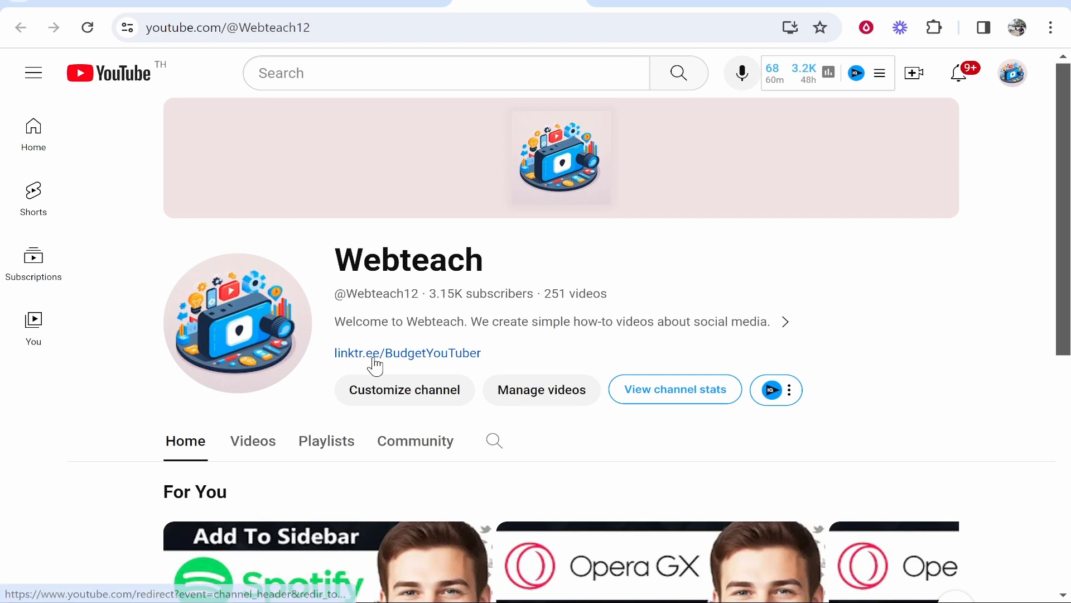
mouse_move(406, 353)
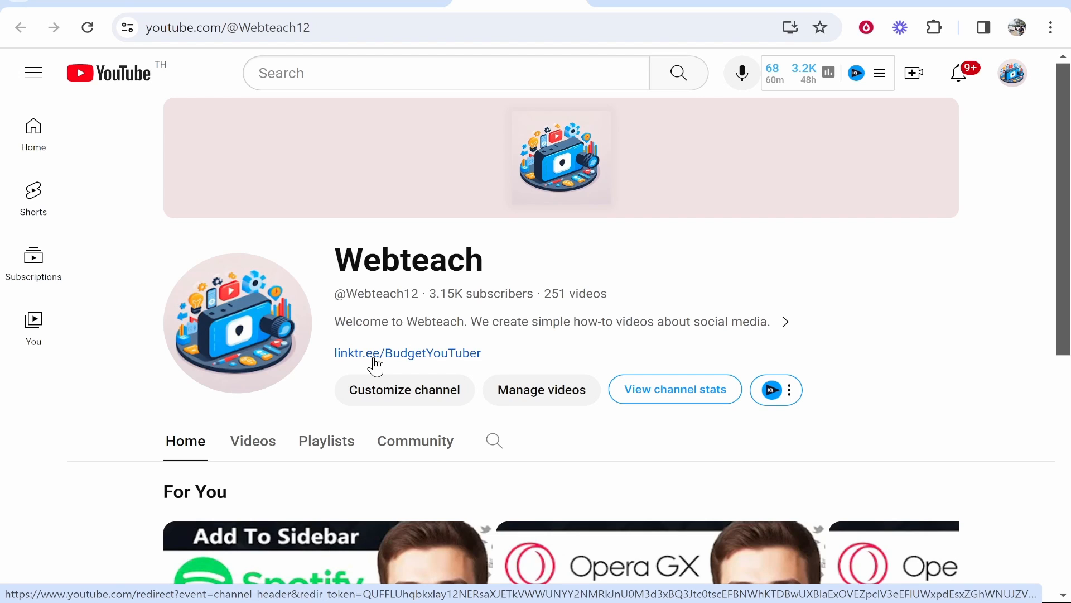